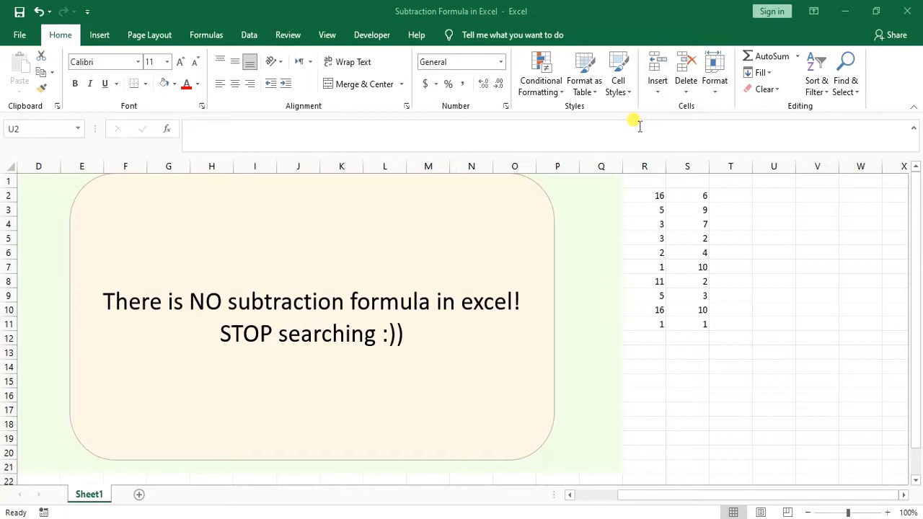
pyautogui.moveTo(871, 182)
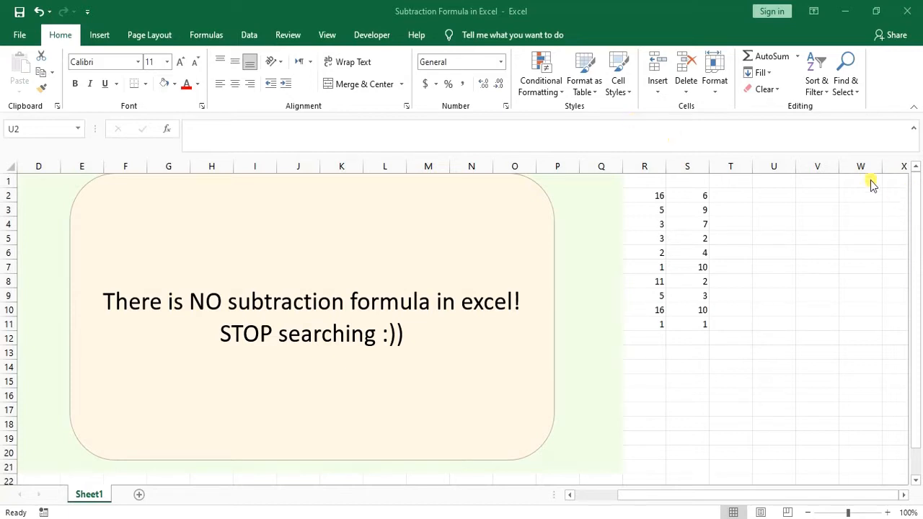
pyautogui.moveTo(795, 61)
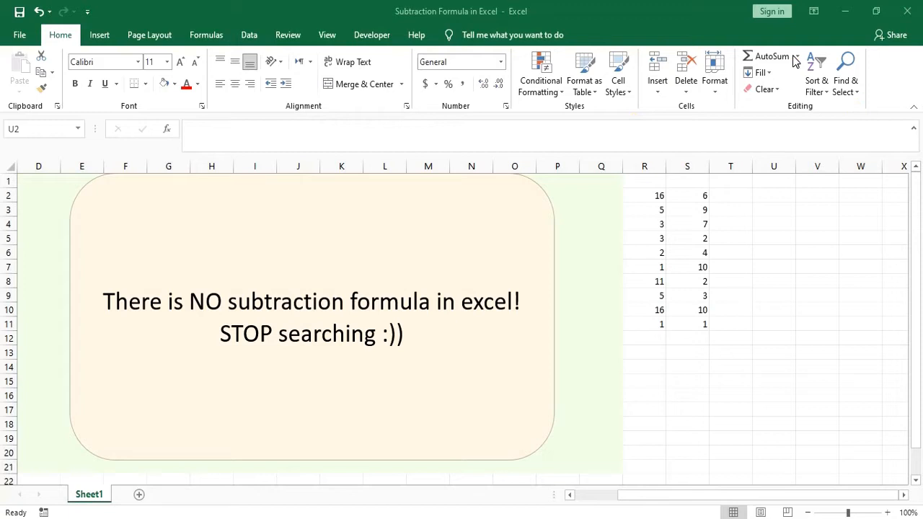
# Enter the formula =R2-S2 in U2 so it shows 10.
pyautogui.click(796, 56)
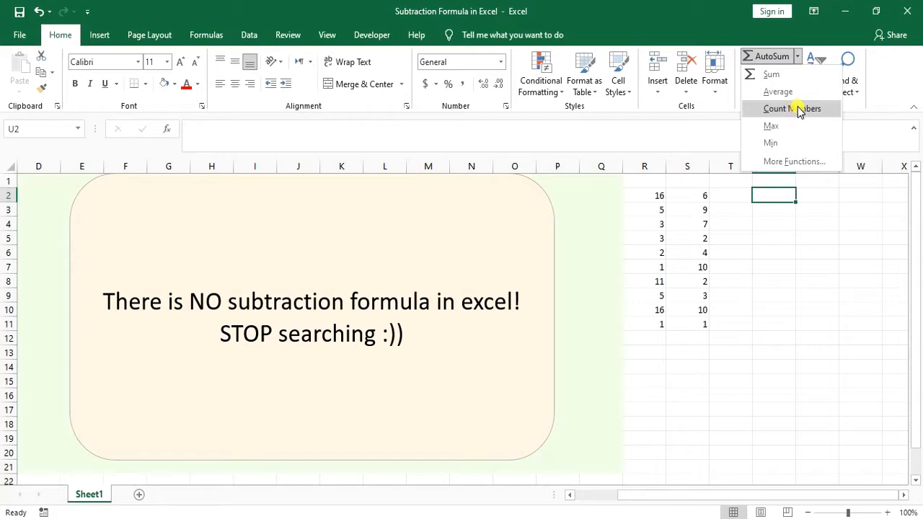
pyautogui.moveTo(771, 125)
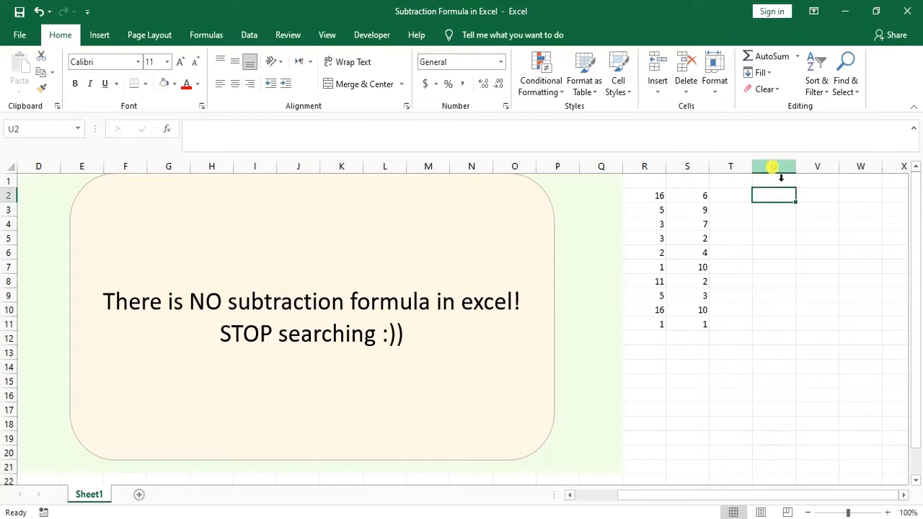
pyautogui.write('=')
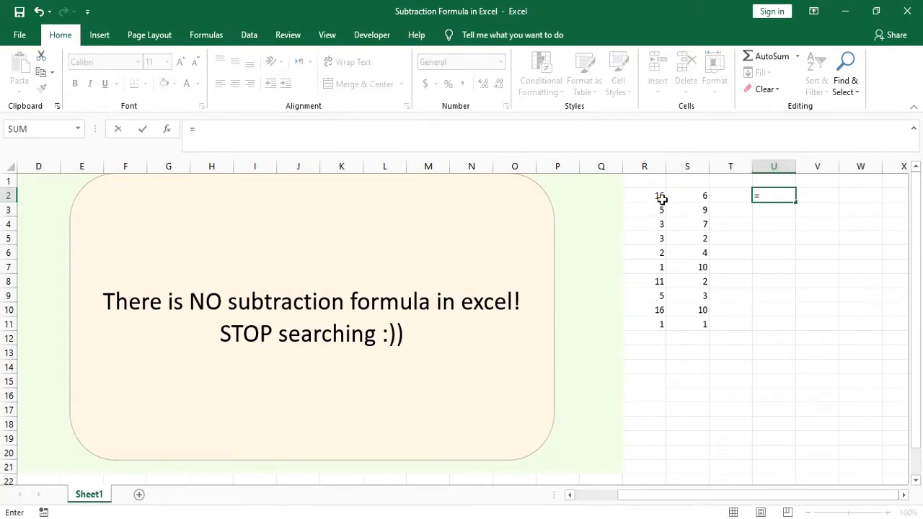
pyautogui.click(644, 196)
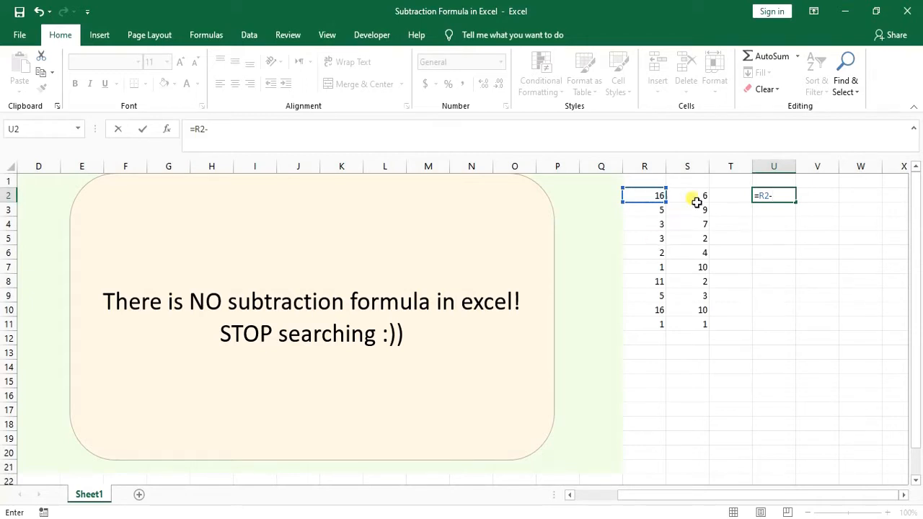
pyautogui.click(687, 194)
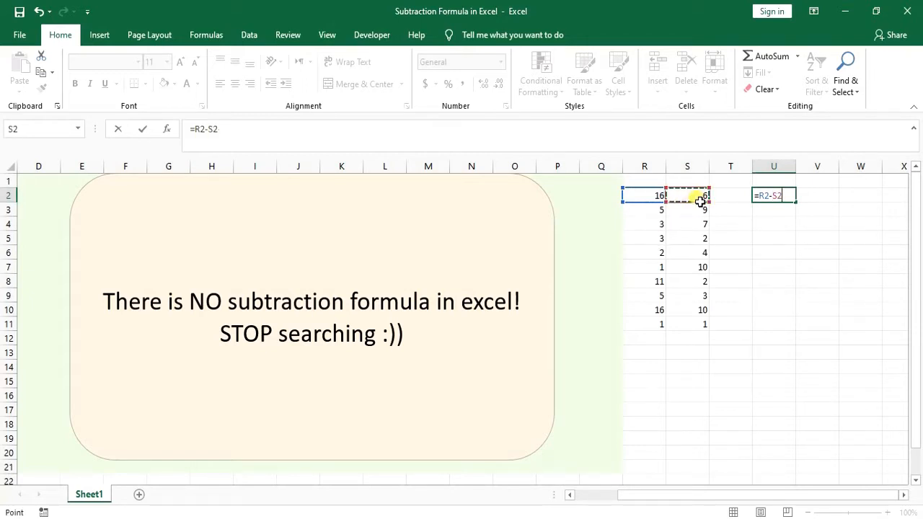
pyautogui.moveTo(619, 111)
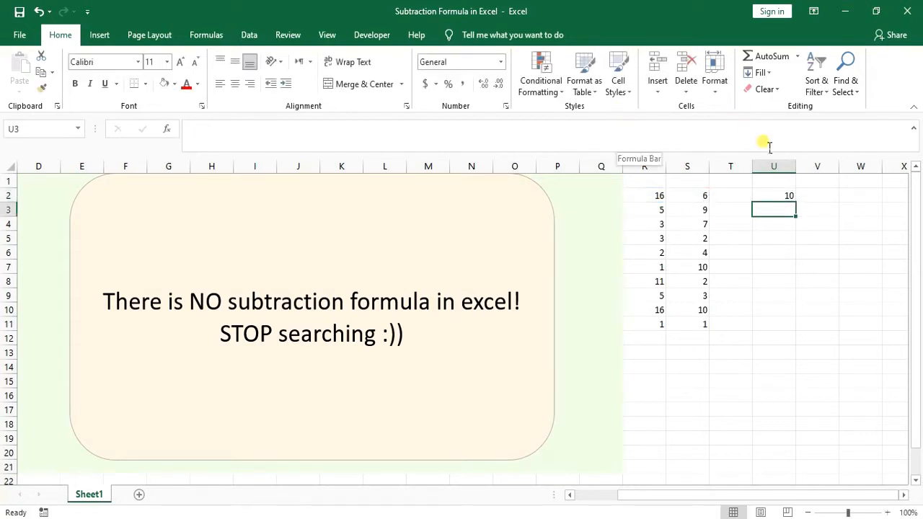
pyautogui.moveTo(786, 204)
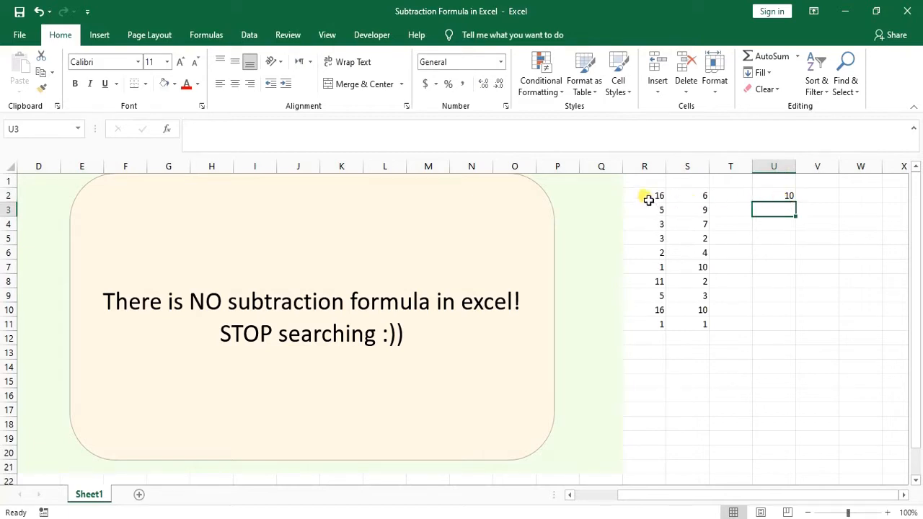
pyautogui.click(644, 209)
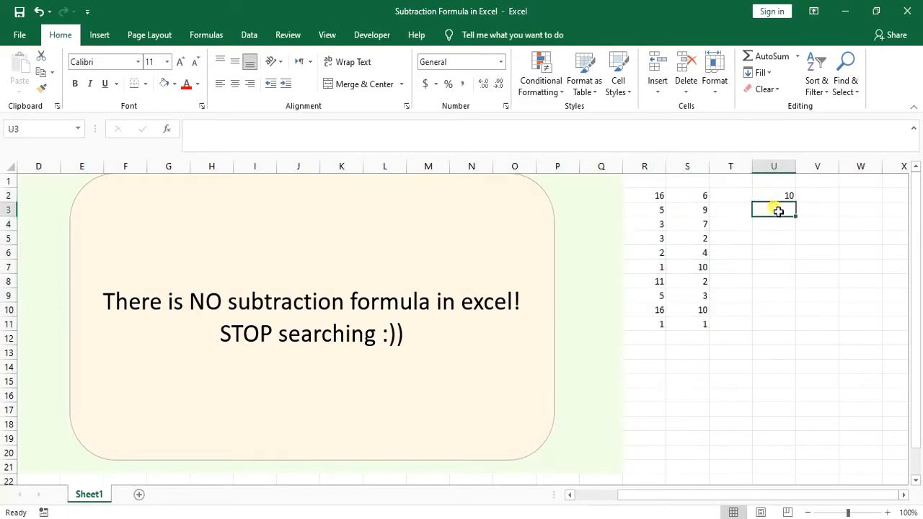
pyautogui.write('=')
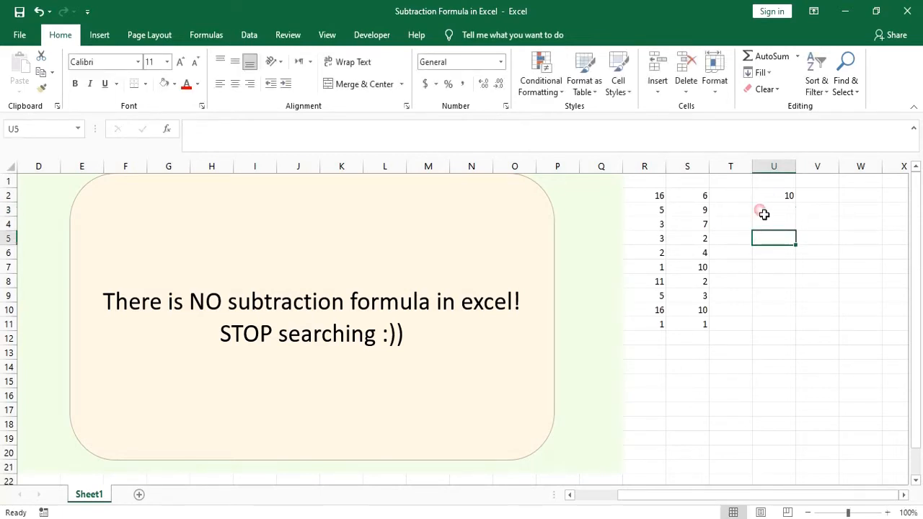
# Fill U2's difference formula down to U11, giving differences from 10 down to 0.
pyautogui.click(774, 196)
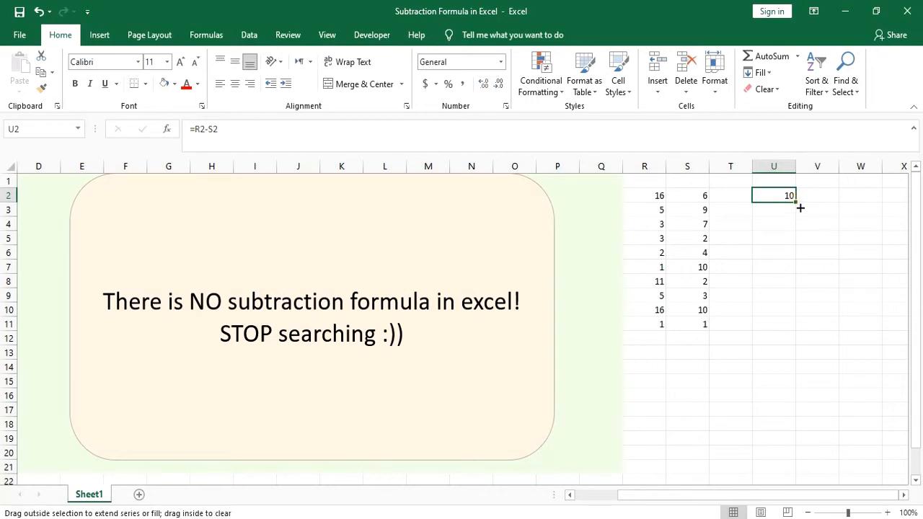
pyautogui.moveTo(799, 208); pyautogui.dragTo(788, 324)
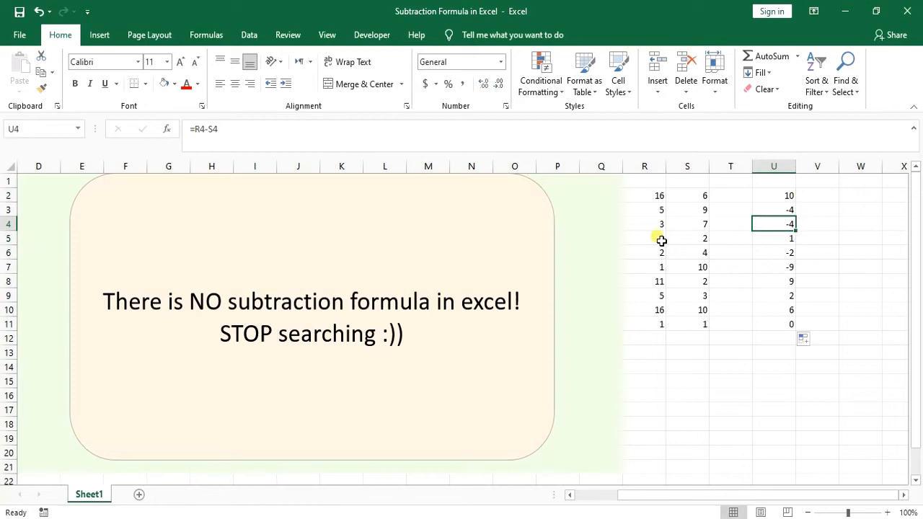
pyautogui.click(774, 324)
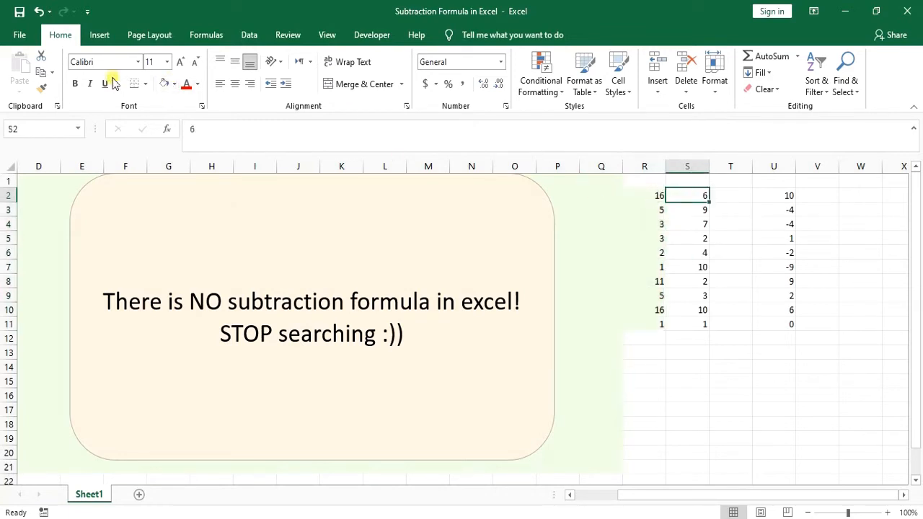
# Point out the column R values and fixed S2, then select V2 for a new formula.
pyautogui.click(644, 281)
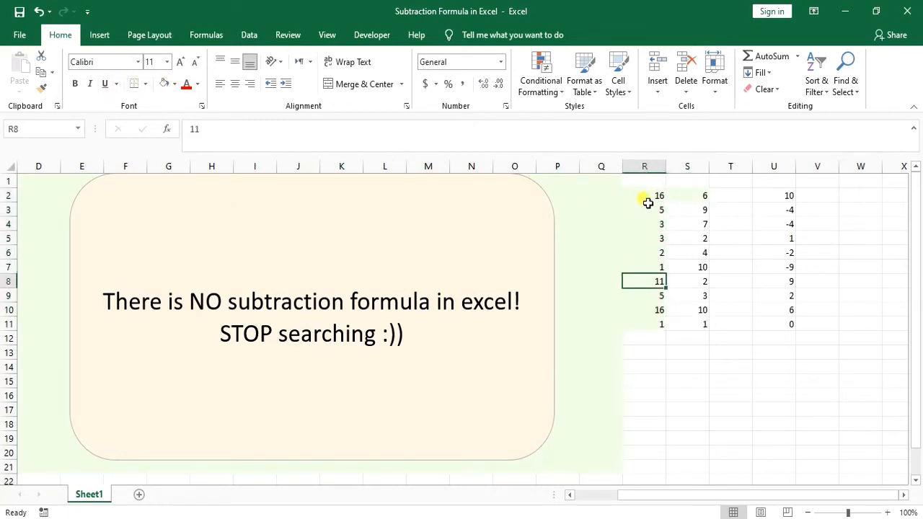
pyautogui.click(686, 196)
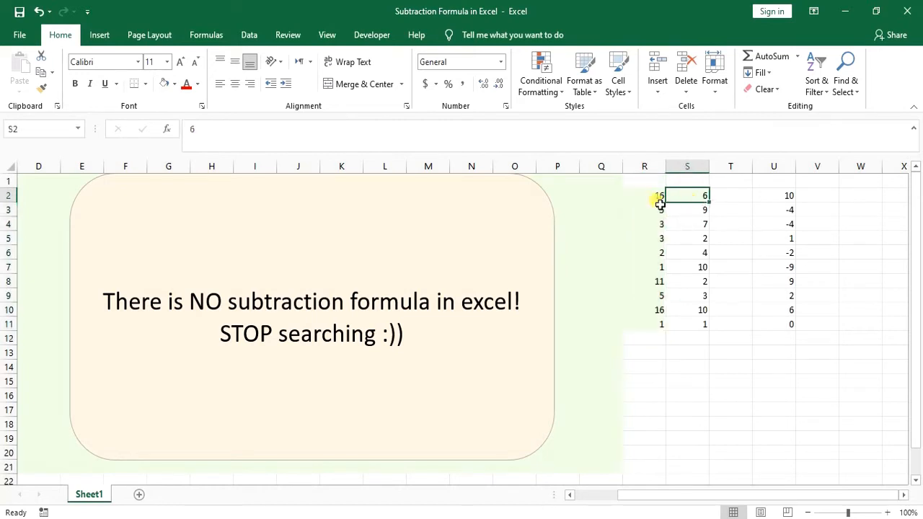
pyautogui.moveTo(658, 195); pyautogui.dragTo(659, 309)
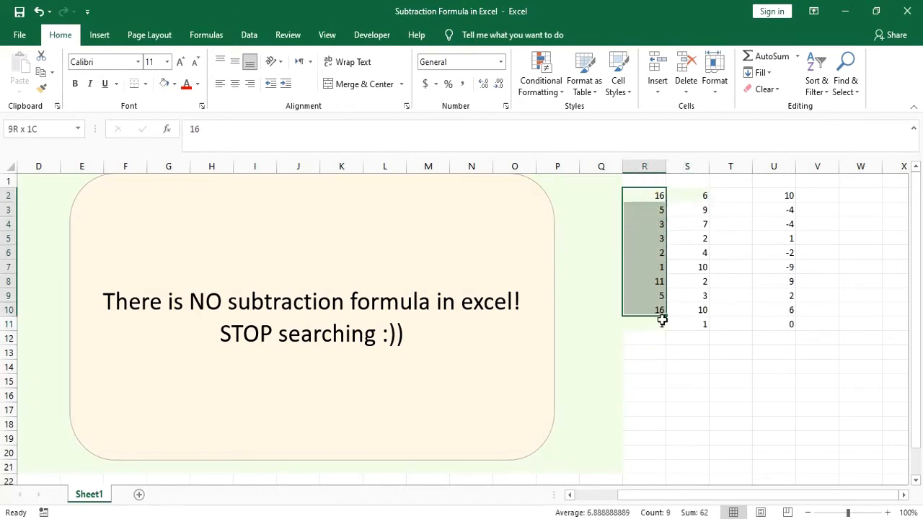
pyautogui.click(686, 195)
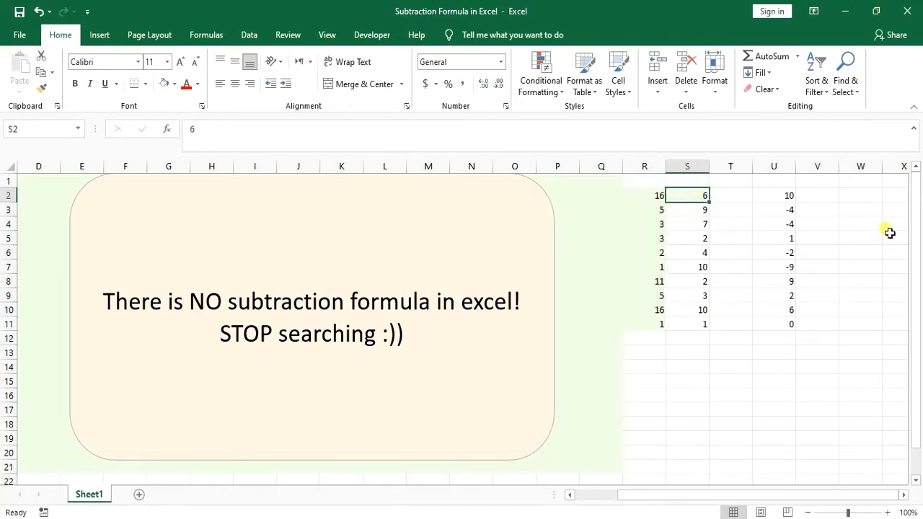
pyautogui.click(817, 196)
pyautogui.write('=')
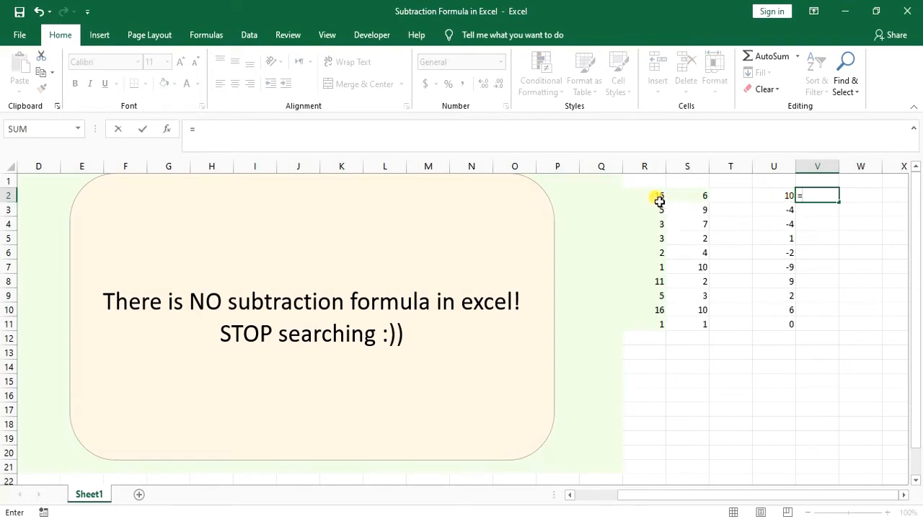
# Build the formula R2 minus the locked $S$2 in V2.
pyautogui.click(644, 196)
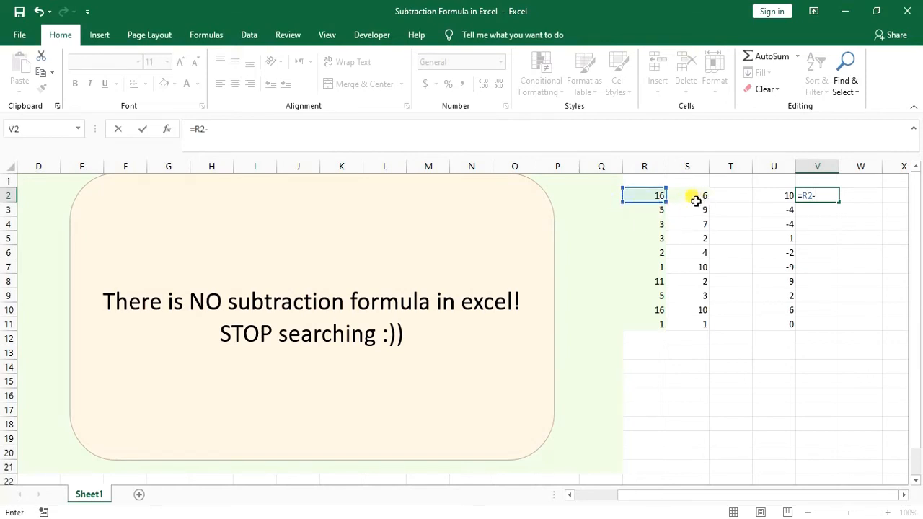
pyautogui.click(687, 195)
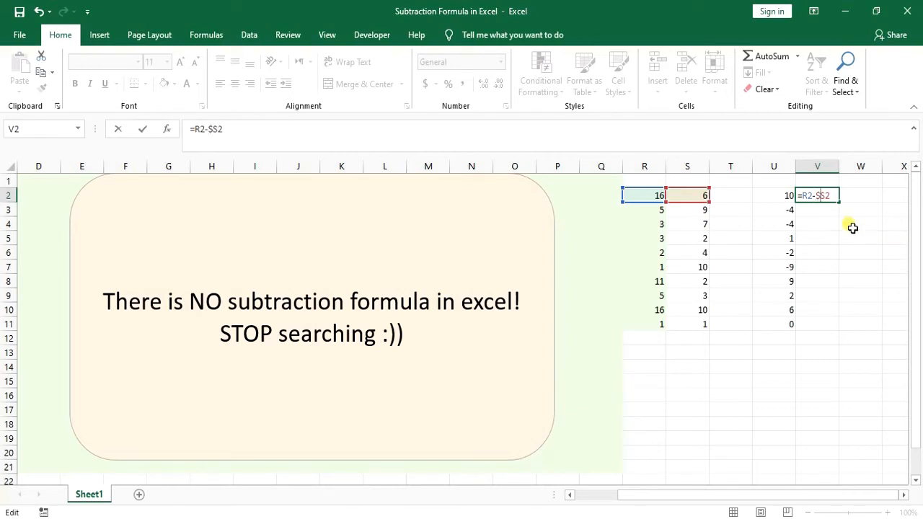
pyautogui.moveTo(898, 258)
pyautogui.write('$')
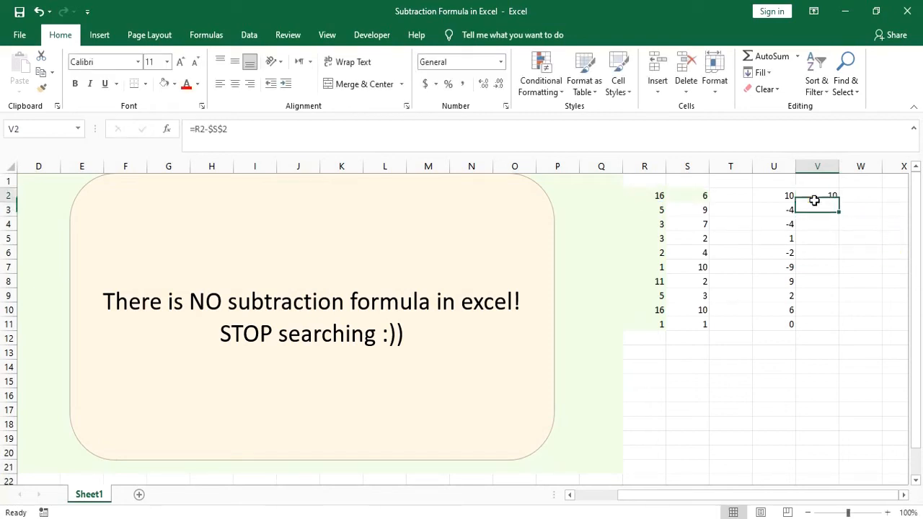
# Fill V2's fixed-reference formula down to V11 and check several copies keep $S$2.
pyautogui.moveTo(817, 195); pyautogui.dragTo(817, 267)
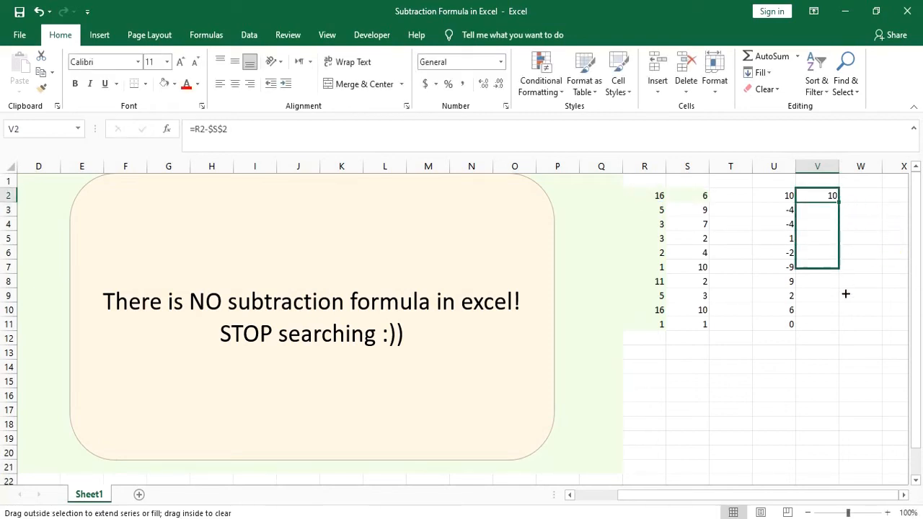
pyautogui.moveTo(817, 196); pyautogui.dragTo(817, 324)
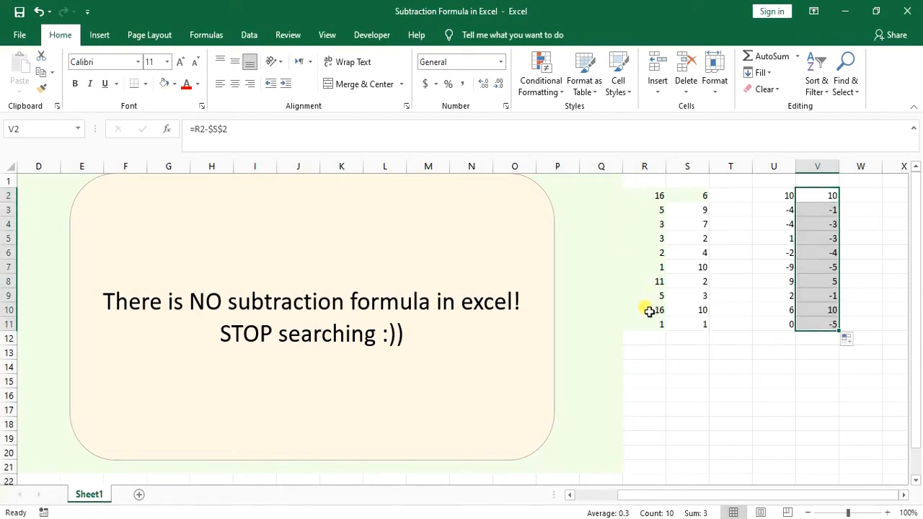
pyautogui.click(817, 210)
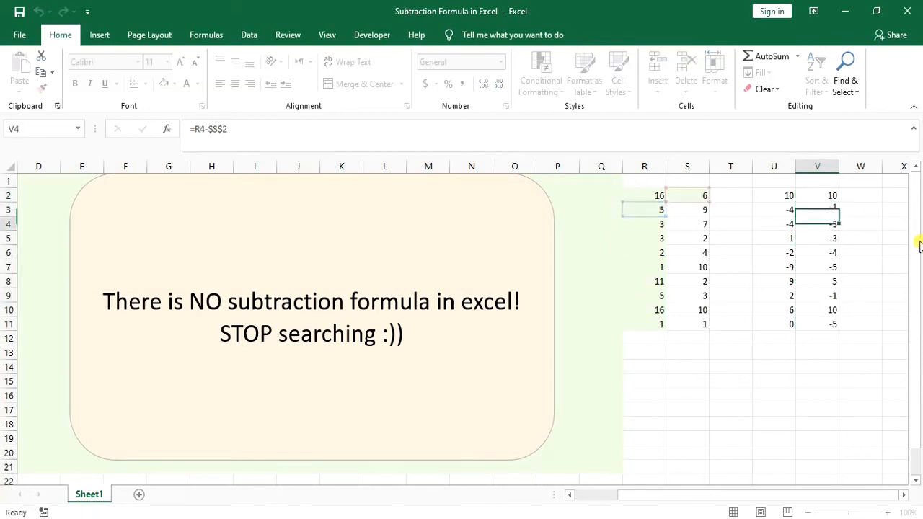
pyautogui.click(817, 253)
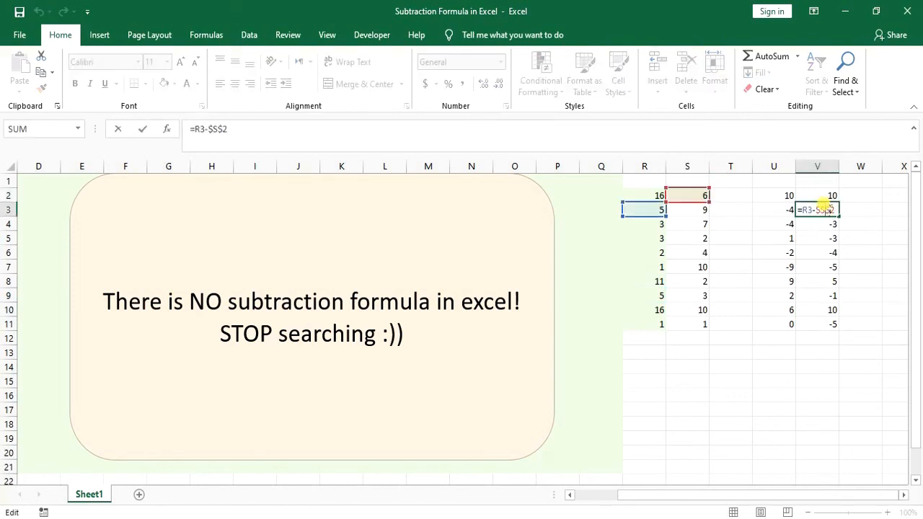
pyautogui.click(644, 238)
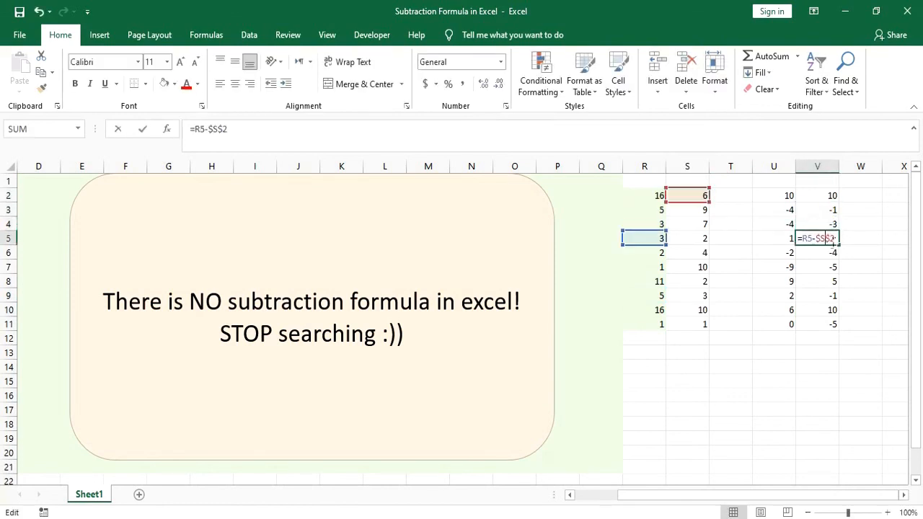
pyautogui.press('enter')
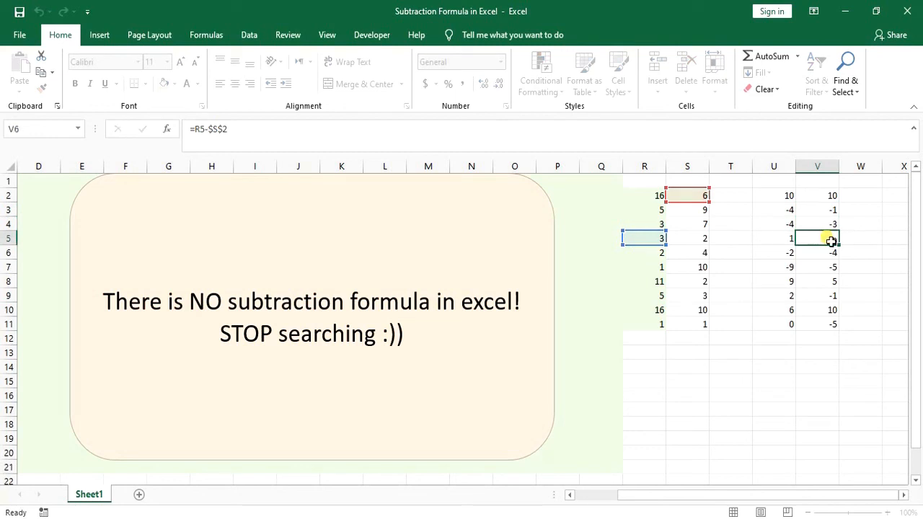
pyautogui.click(816, 251)
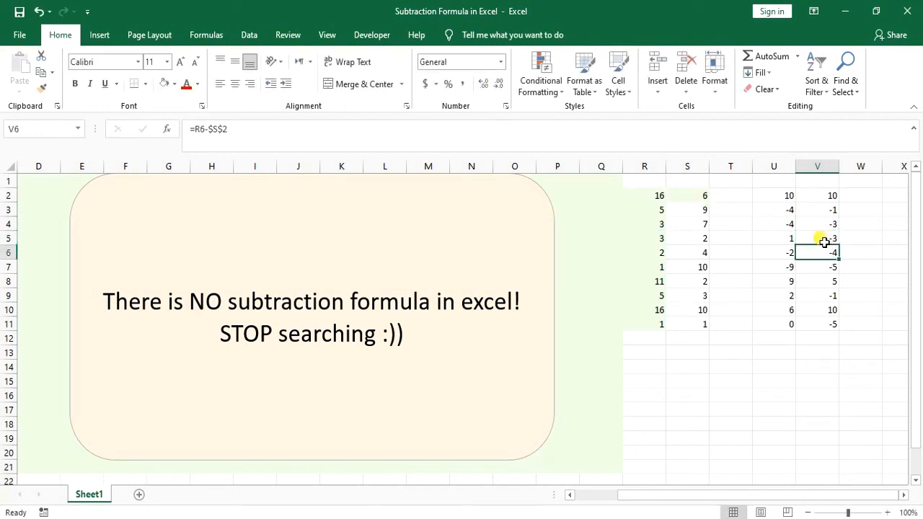